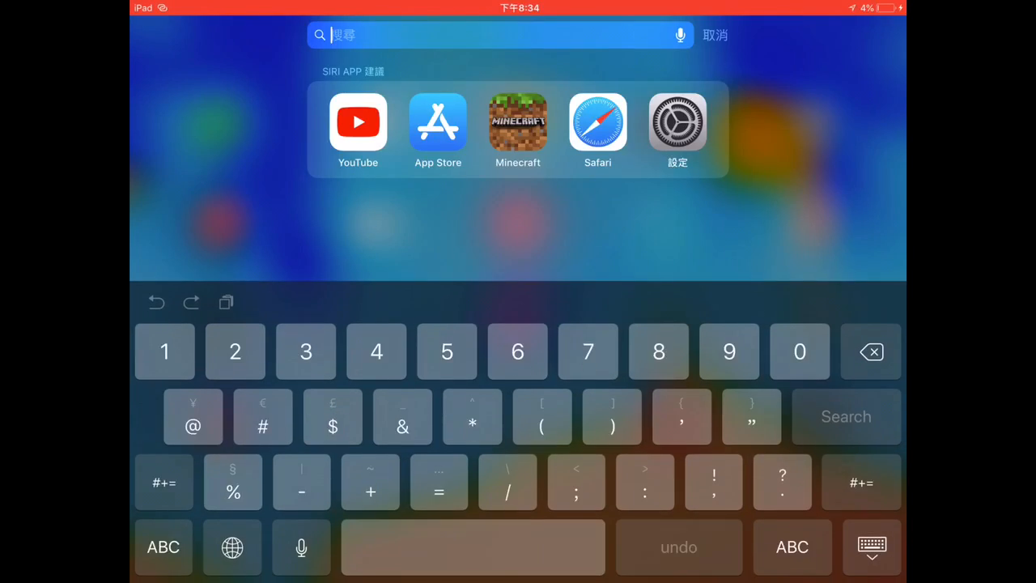
Step: Enter the § symbol into search, clear it, then close search back to the home screen
{"action": "left_click", "coordinate": [163, 483]}
{"action": "type", "text": "§§§§§§§§"}
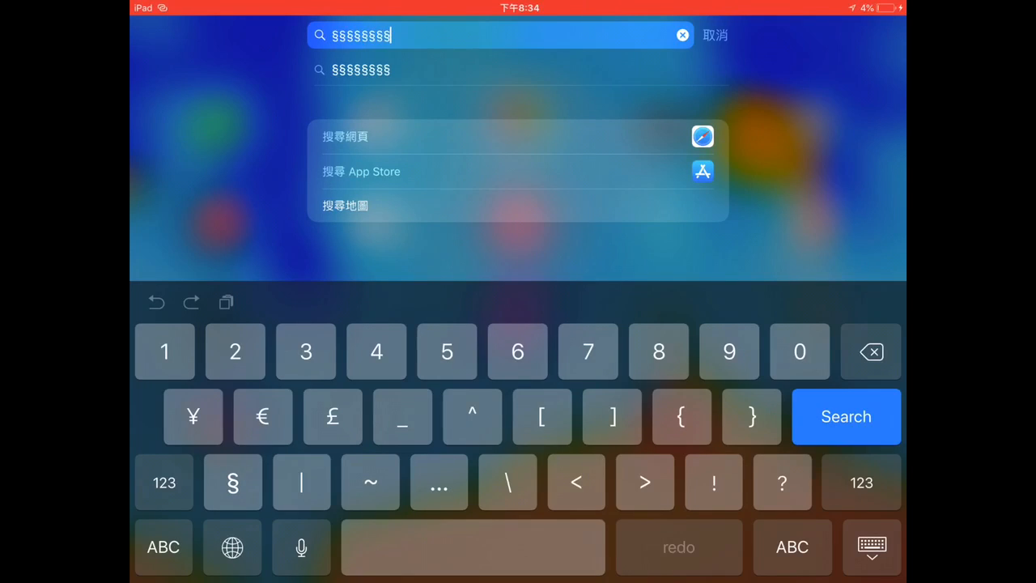
{"action": "left_click", "coordinate": [683, 36]}
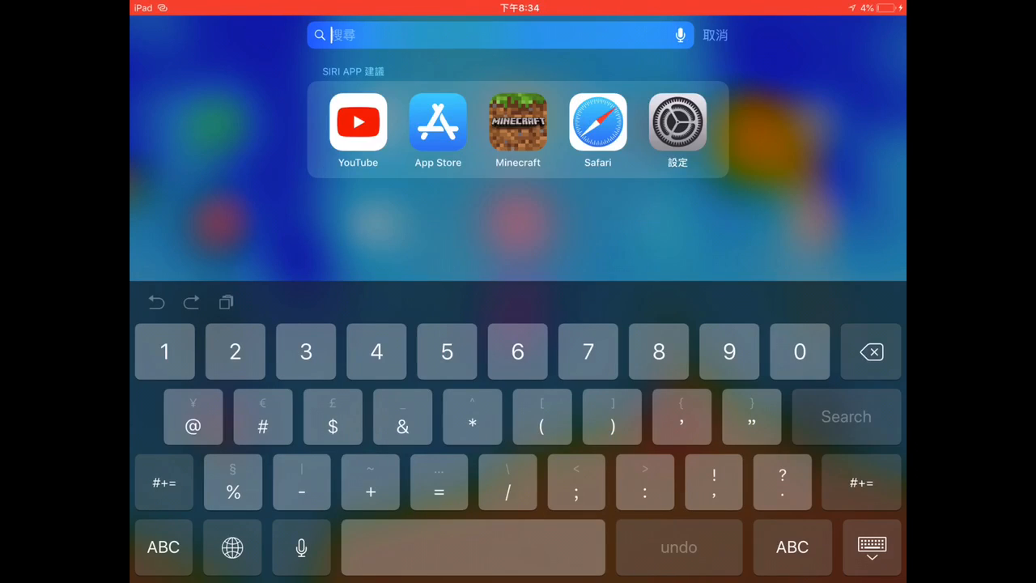
{"action": "left_click", "coordinate": [164, 483]}
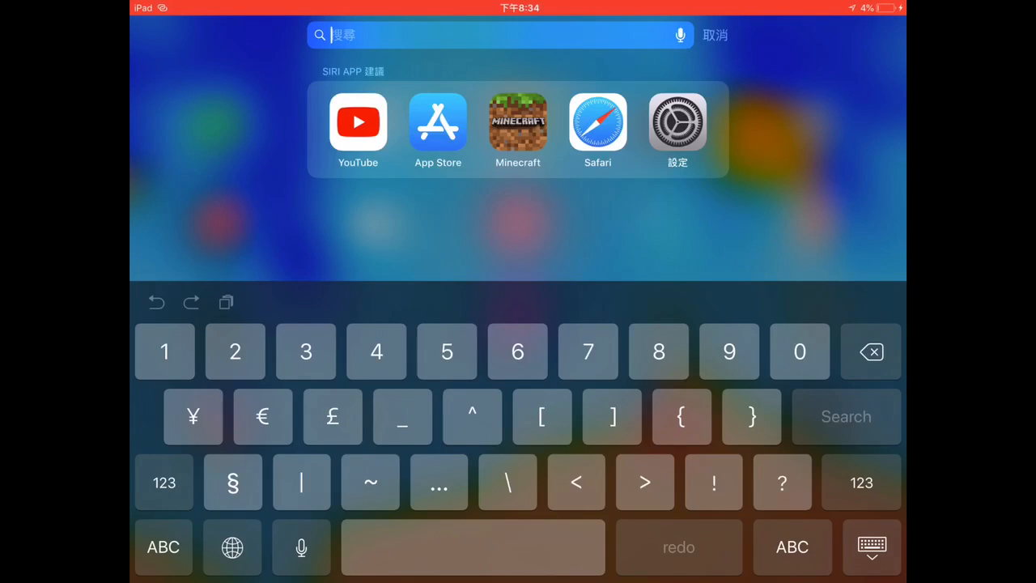
{"action": "left_click", "coordinate": [162, 547]}
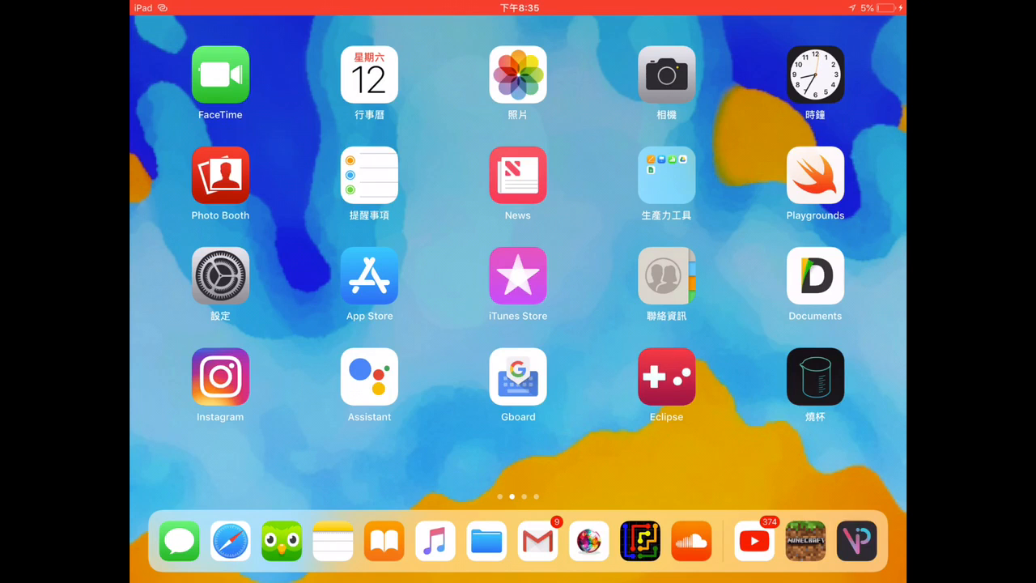
Step: In Messages, start a new message, cancel, and land on the conversation with the § messages
{"action": "scroll", "scroll_direction": "left", "scroll_amount": 3}
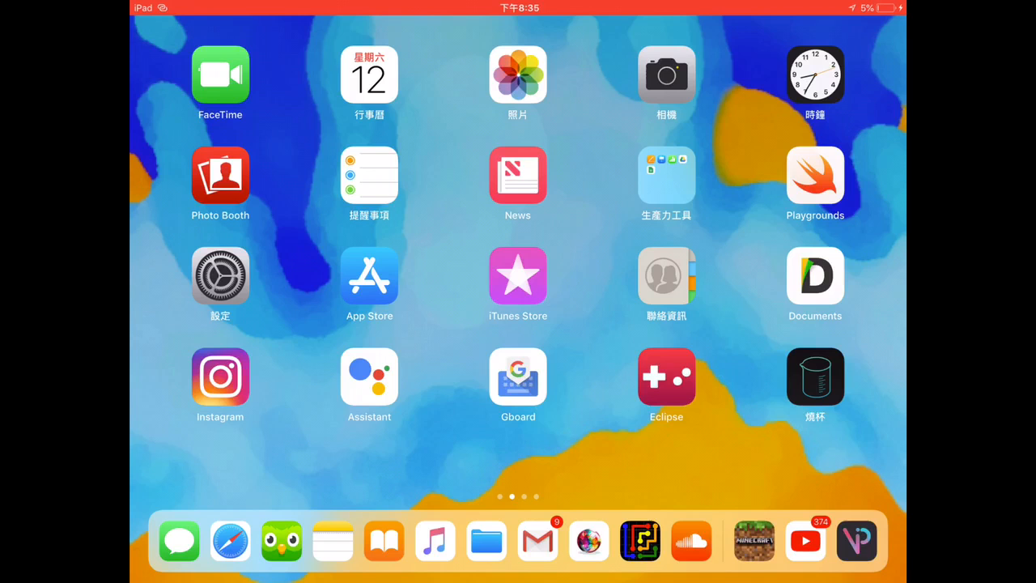
{"action": "left_click", "coordinate": [178, 541]}
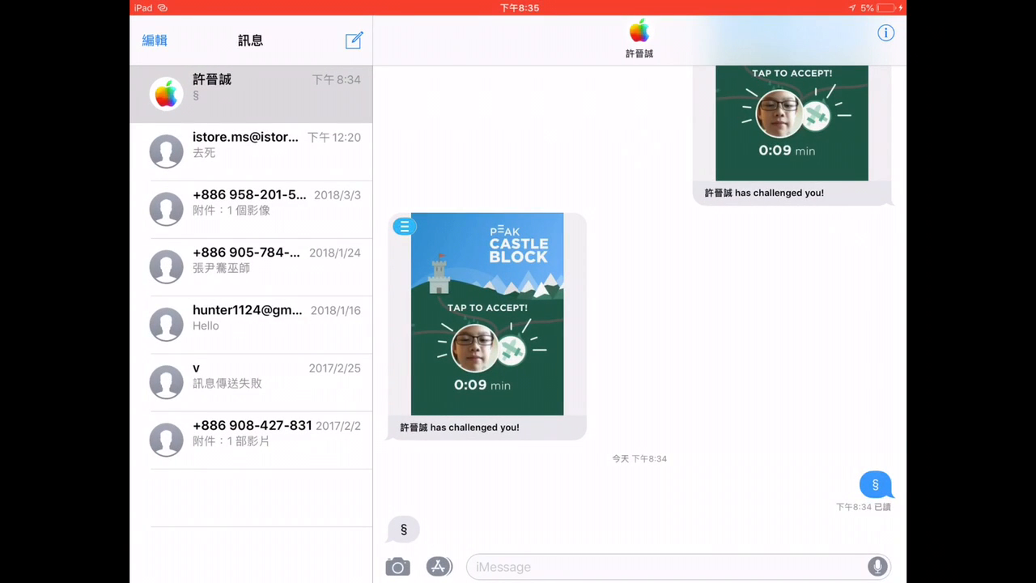
{"action": "left_click", "coordinate": [353, 41]}
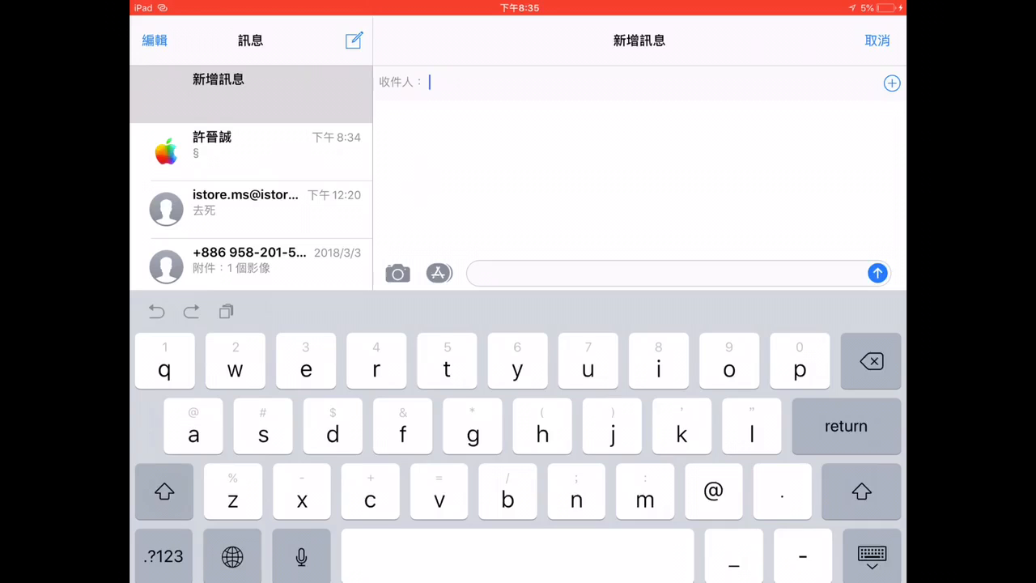
{"action": "type", "text": "shi"}
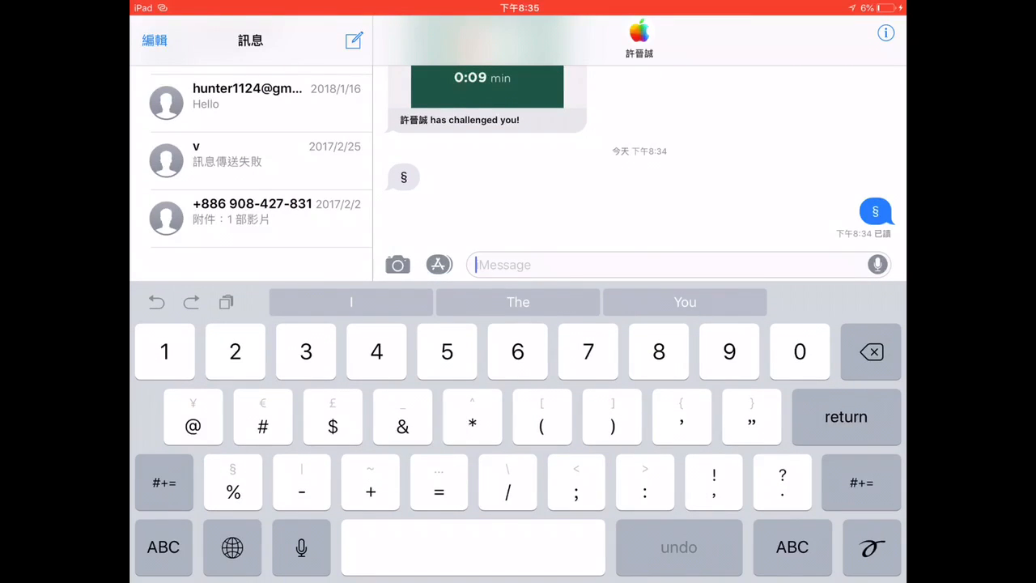
{"action": "left_click", "coordinate": [162, 547]}
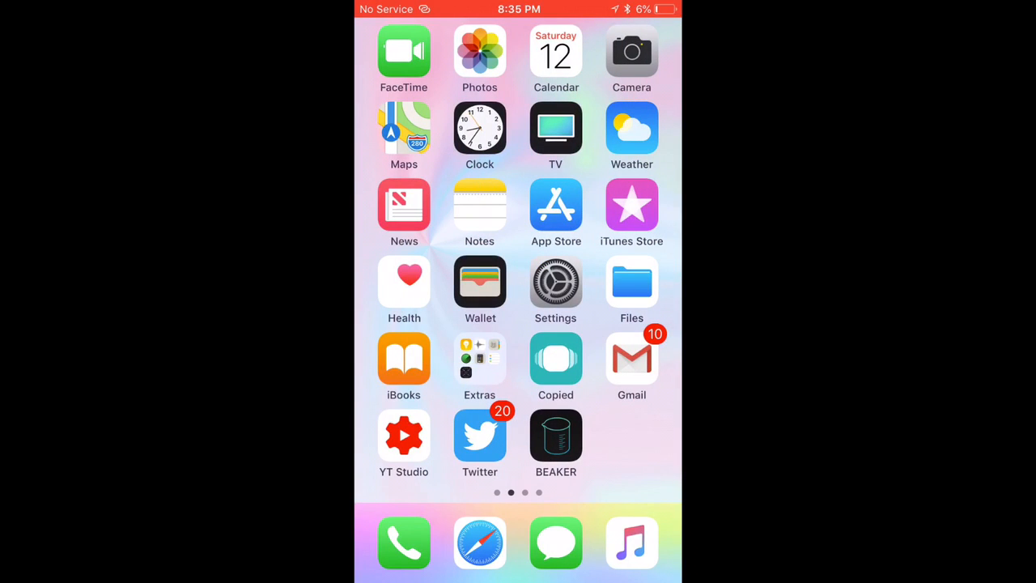
Step: Copy the § symbol from a message bubble in the § conversation, then return home
{"action": "scroll", "scroll_direction": "left", "scroll_amount": 3}
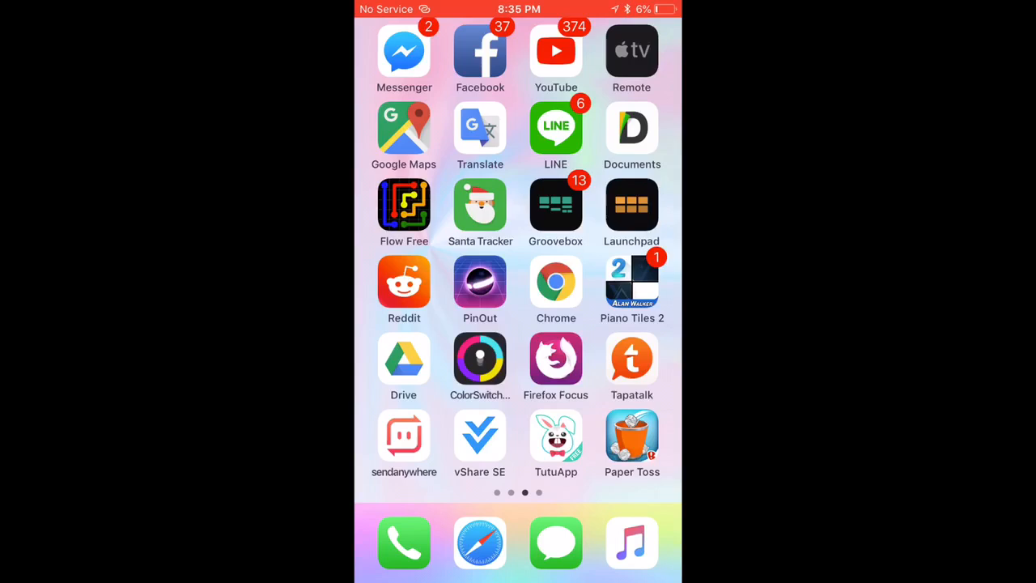
{"action": "left_click", "coordinate": [555, 542]}
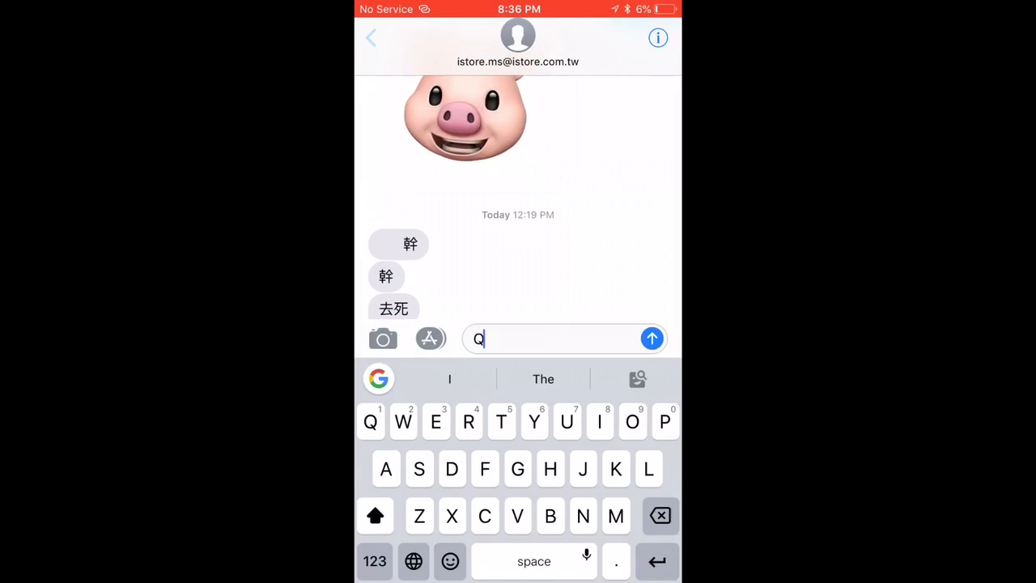
{"action": "left_click", "coordinate": [371, 37]}
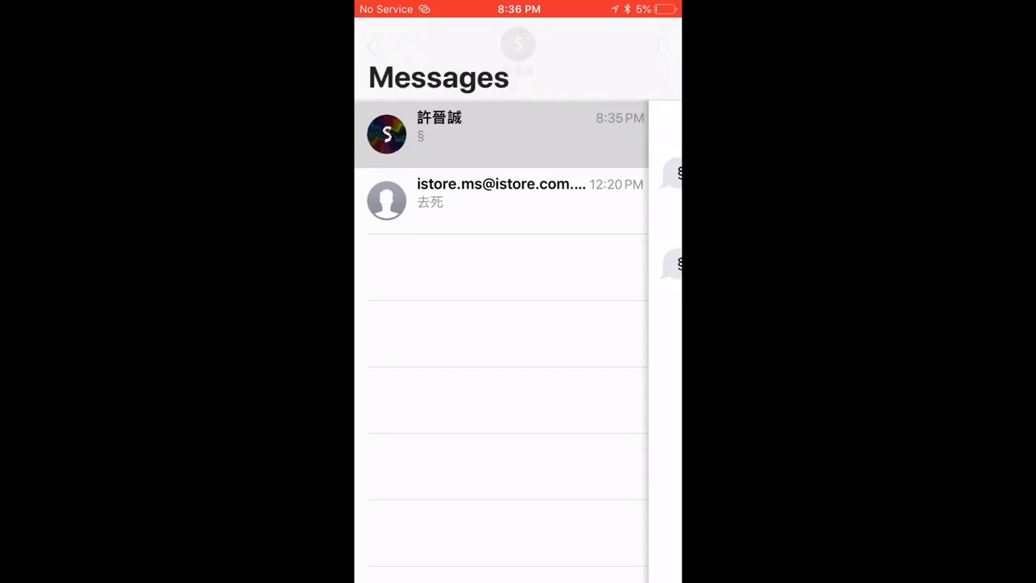
{"action": "left_click", "coordinate": [501, 132]}
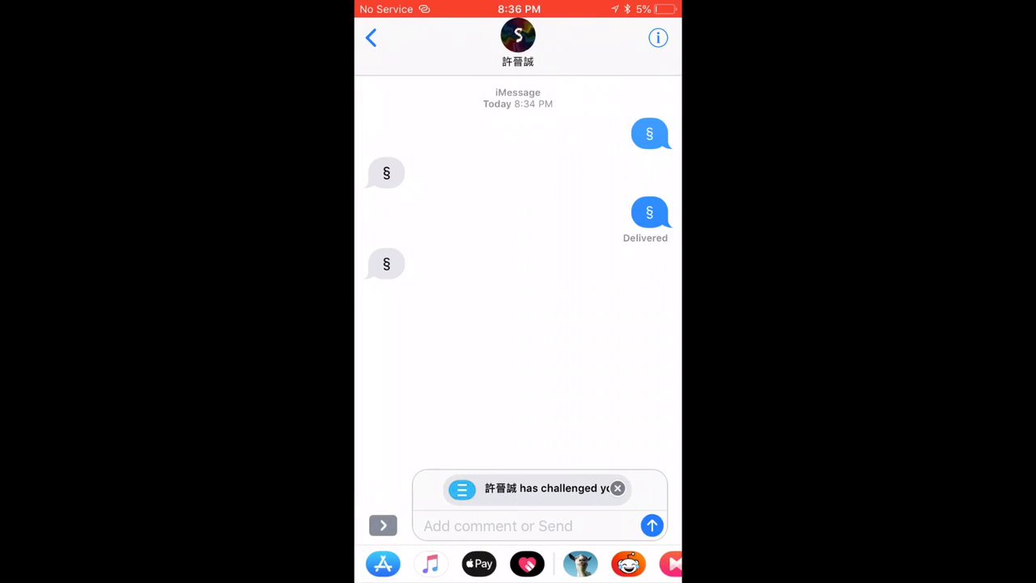
{"action": "left_click", "coordinate": [617, 488]}
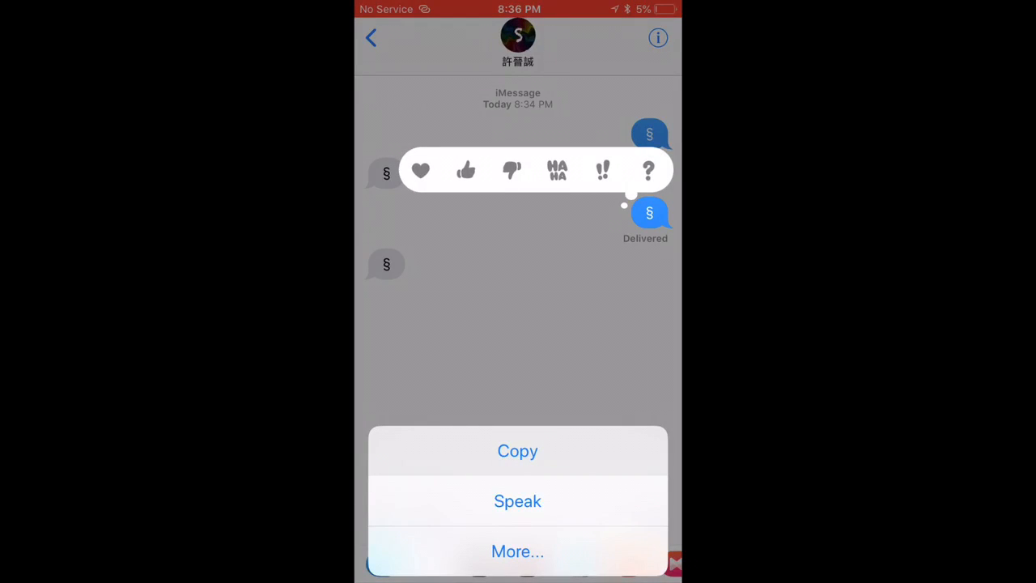
{"action": "key", "text": "home"}
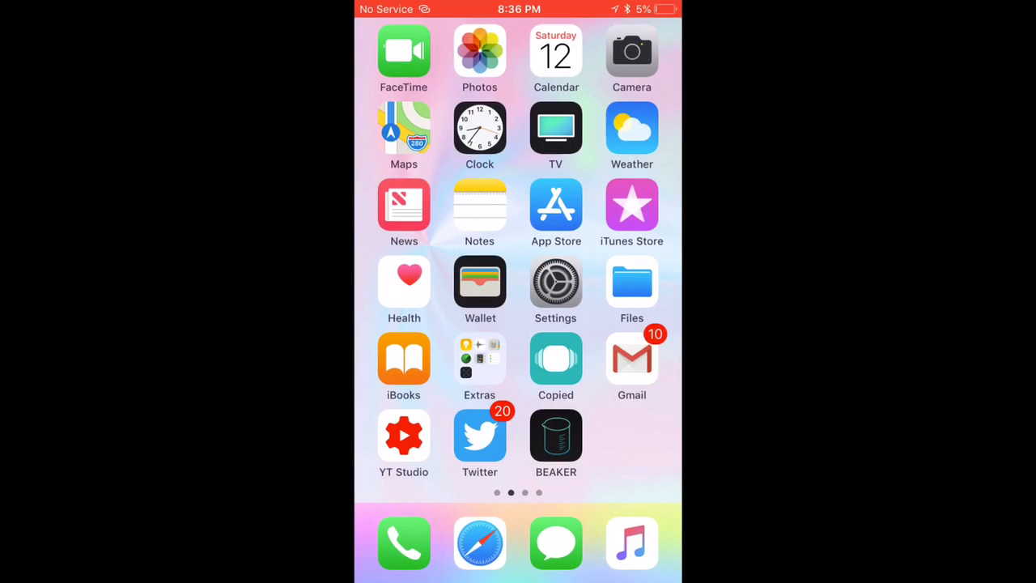
Step: Reach Text Replacement under General > Keyboard and start a new entry
{"action": "left_click", "coordinate": [555, 288]}
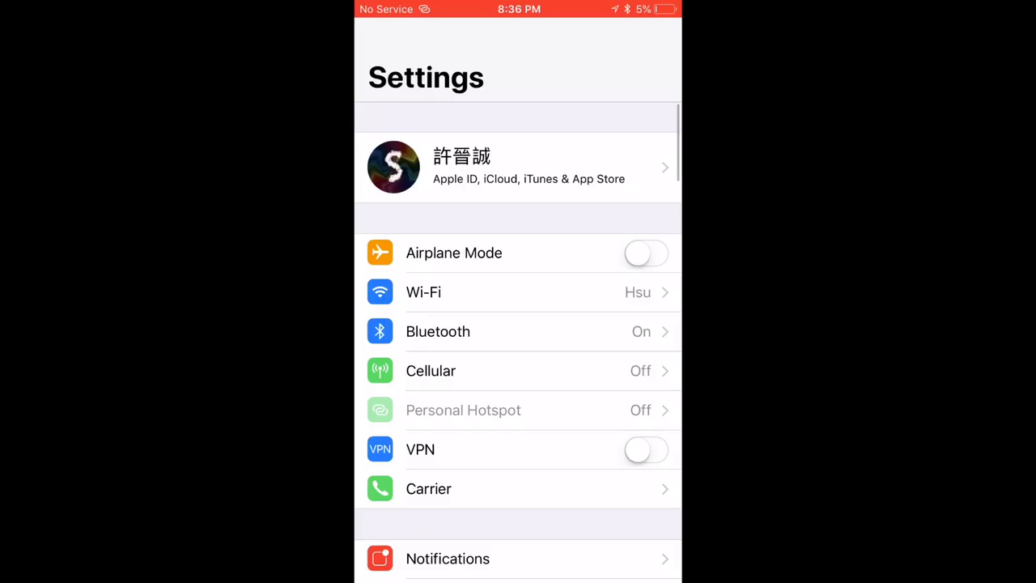
{"action": "scroll", "scroll_direction": "down", "scroll_amount": 3}
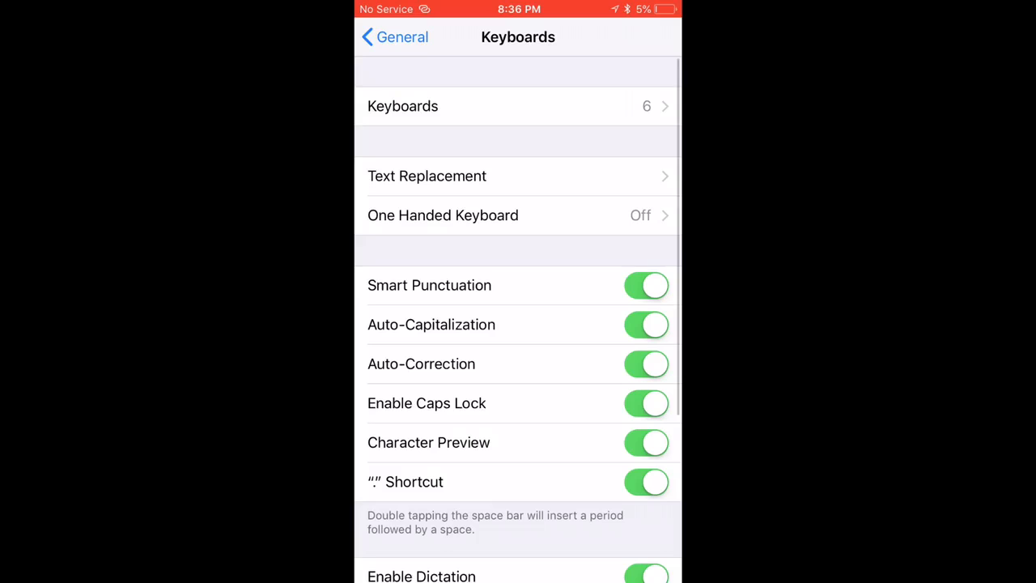
{"action": "left_click", "coordinate": [427, 174]}
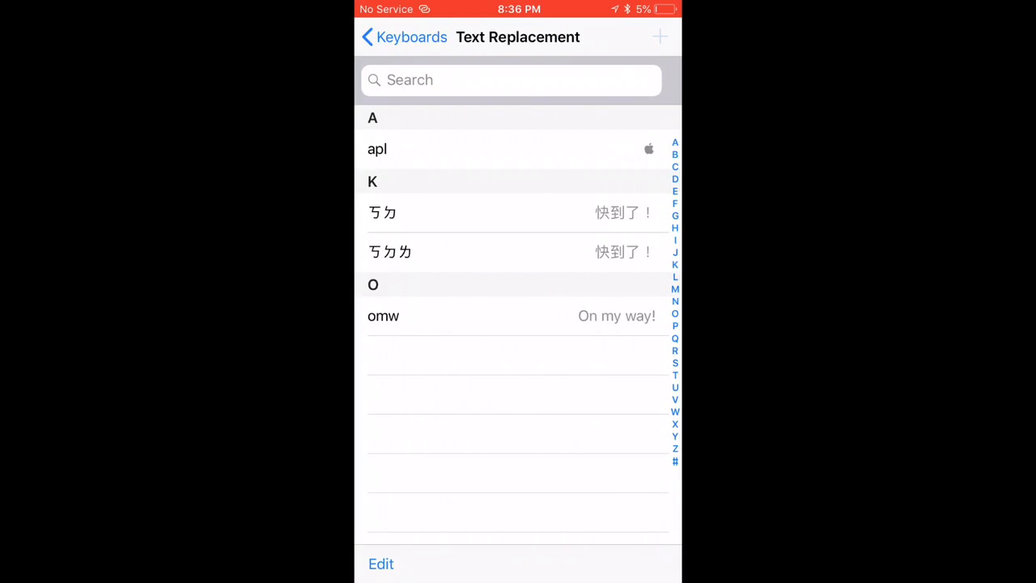
{"action": "left_click", "coordinate": [661, 36]}
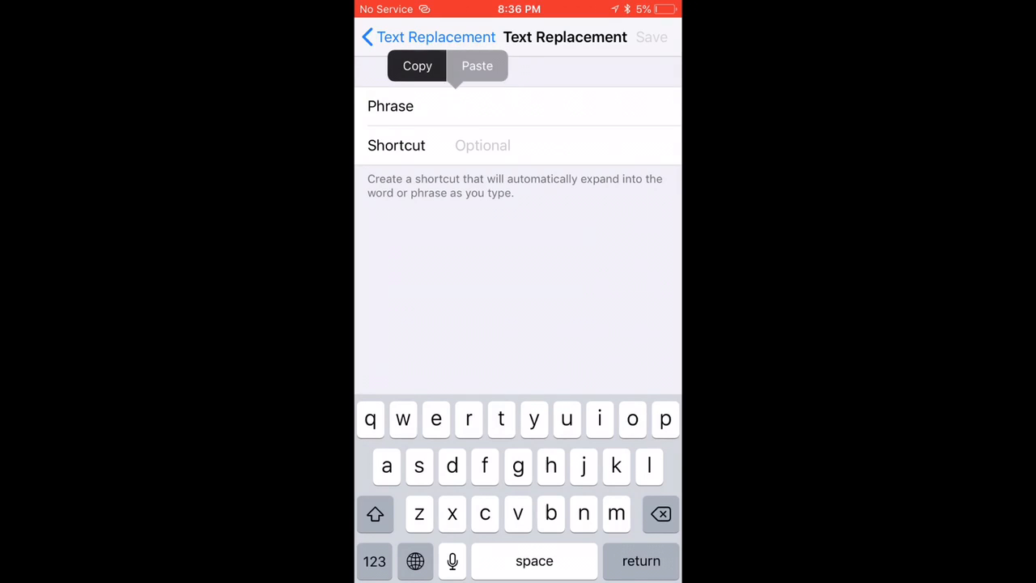
Step: Save a replacement with phrase § and shortcut altds, then return home
{"action": "left_click", "coordinate": [476, 64]}
{"action": "type", "text": "a"}
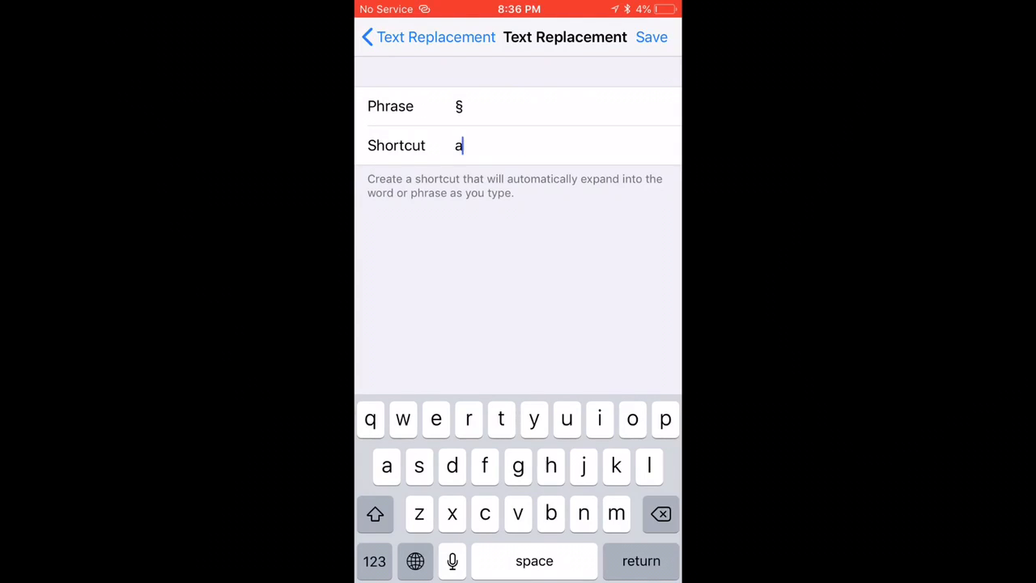
{"action": "type", "text": "ds"}
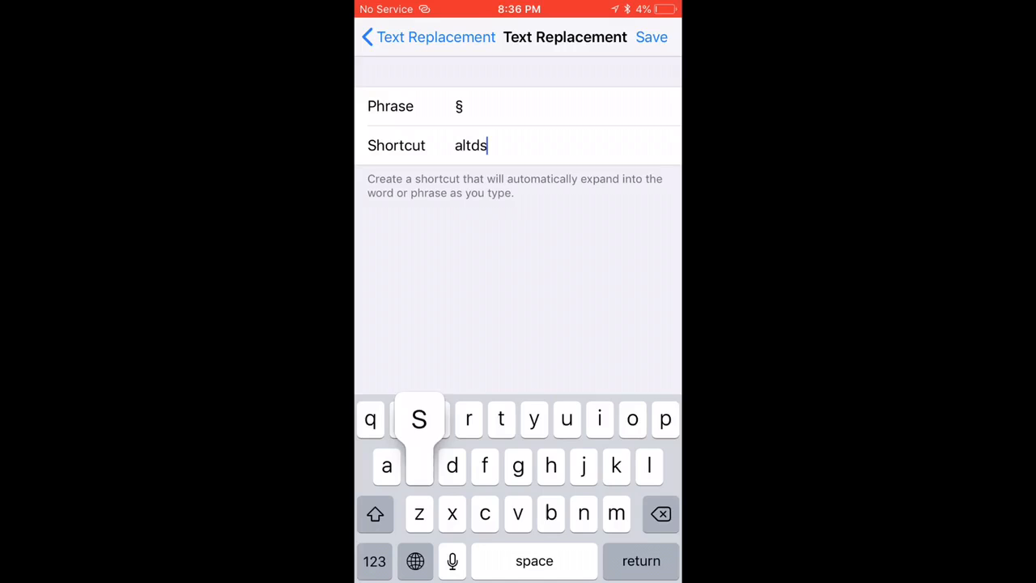
{"action": "left_click", "coordinate": [651, 38]}
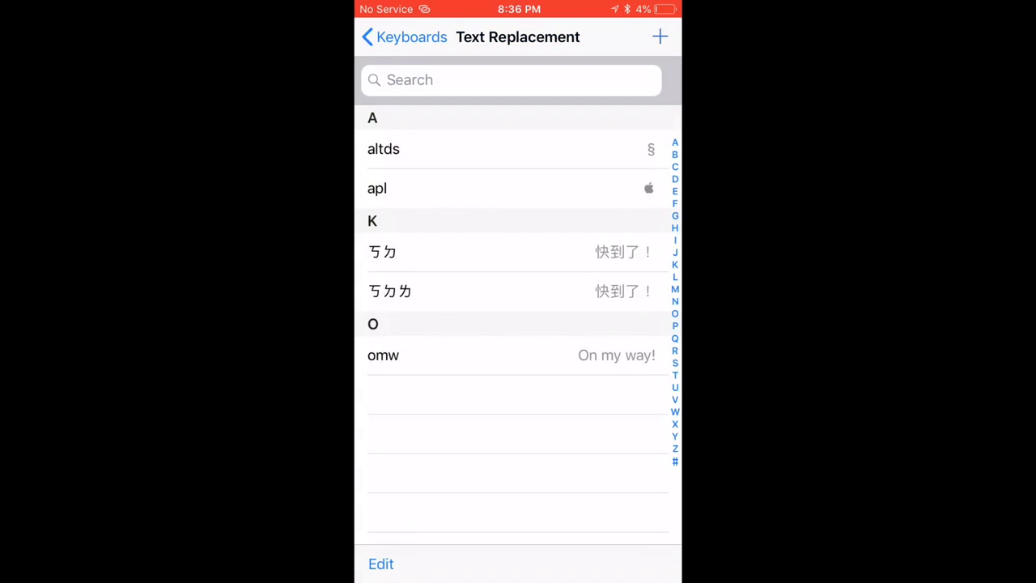
{"action": "key", "text": "home"}
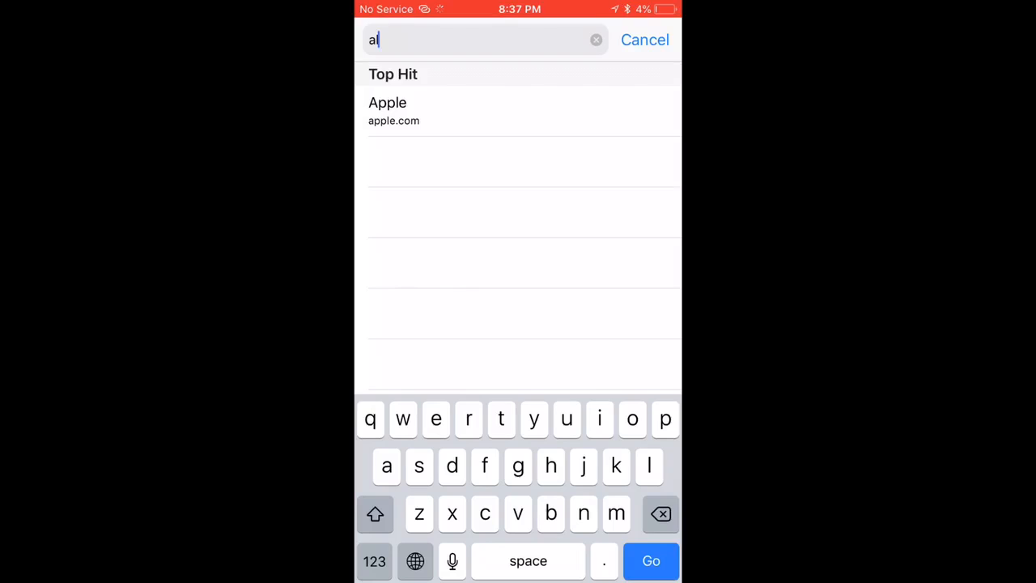
Step: Enter altds in Safari's address bar, retyping the ending to trigger the § replacement
{"action": "type", "text": "ltds"}
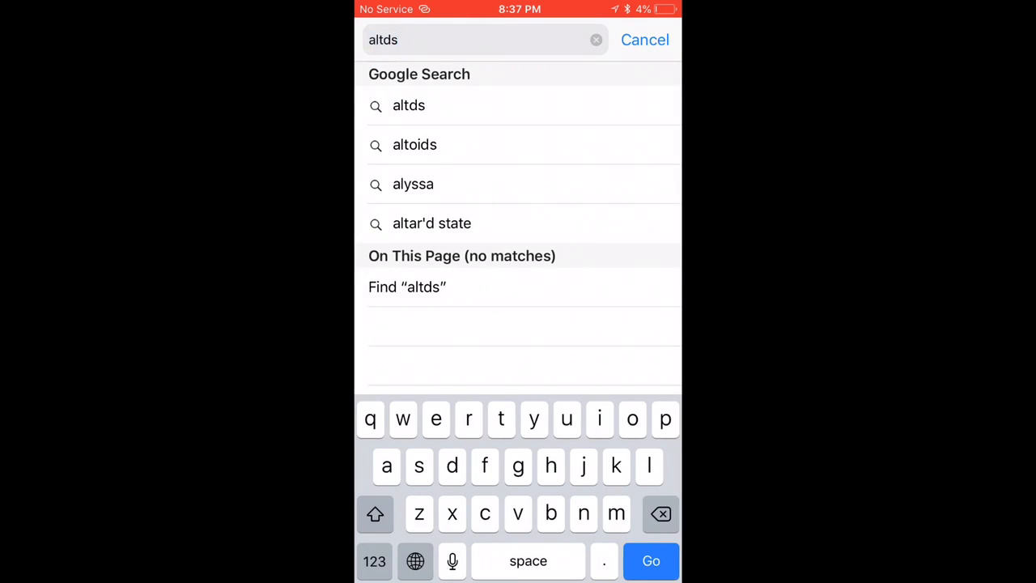
{"action": "key", "text": "backspace"}
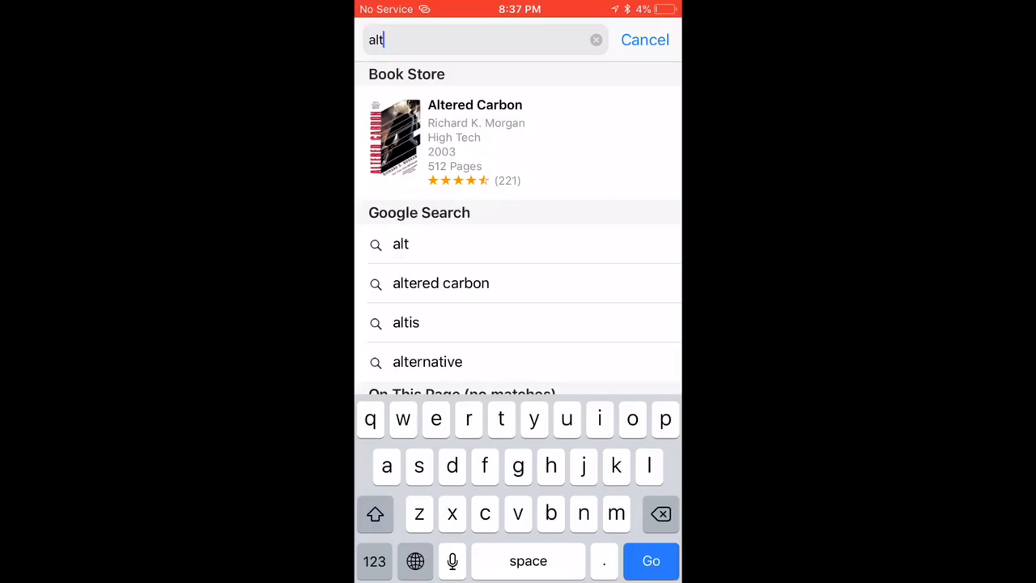
{"action": "type", "text": "ds"}
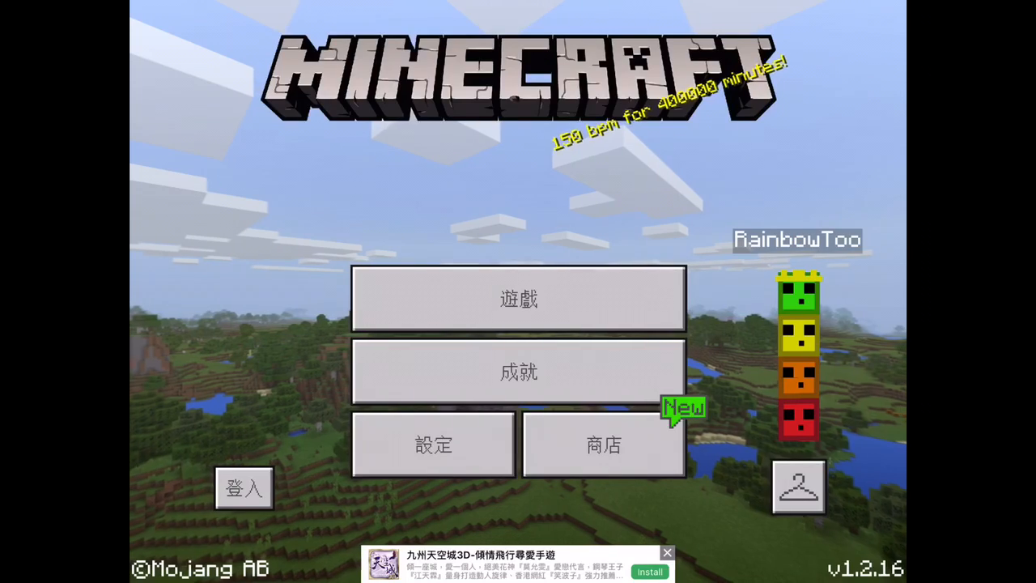
Step: Rename the world with § colour codes so Creeper's shows green and Hell red, then return home
{"action": "left_click", "coordinate": [519, 297]}
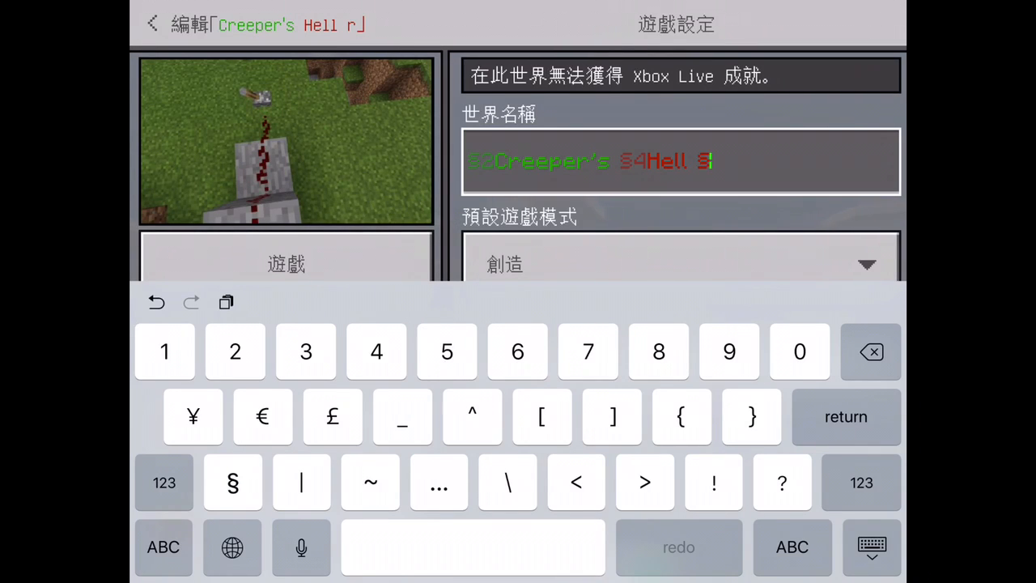
{"action": "left_click", "coordinate": [871, 351]}
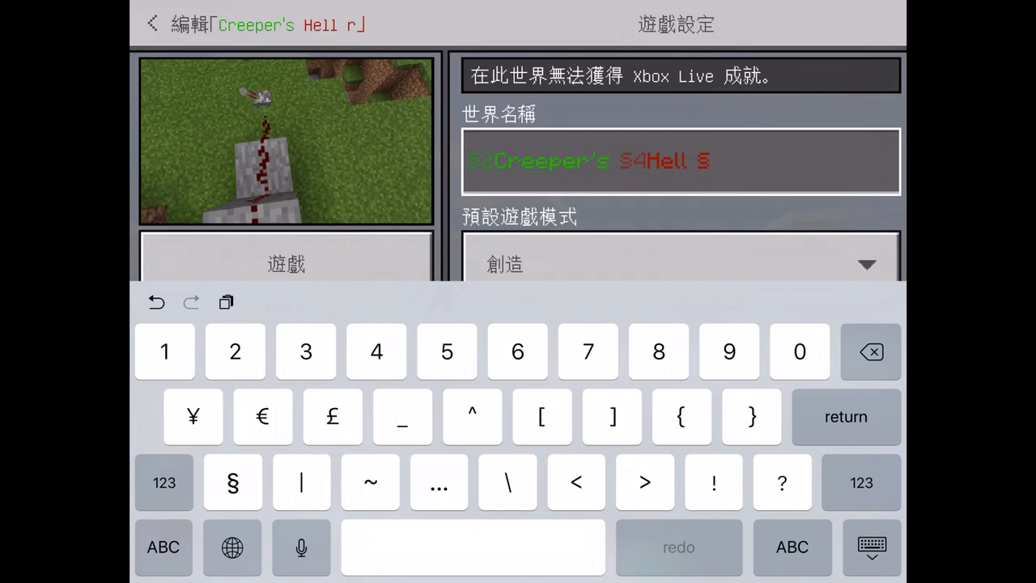
{"action": "left_click", "coordinate": [305, 351]}
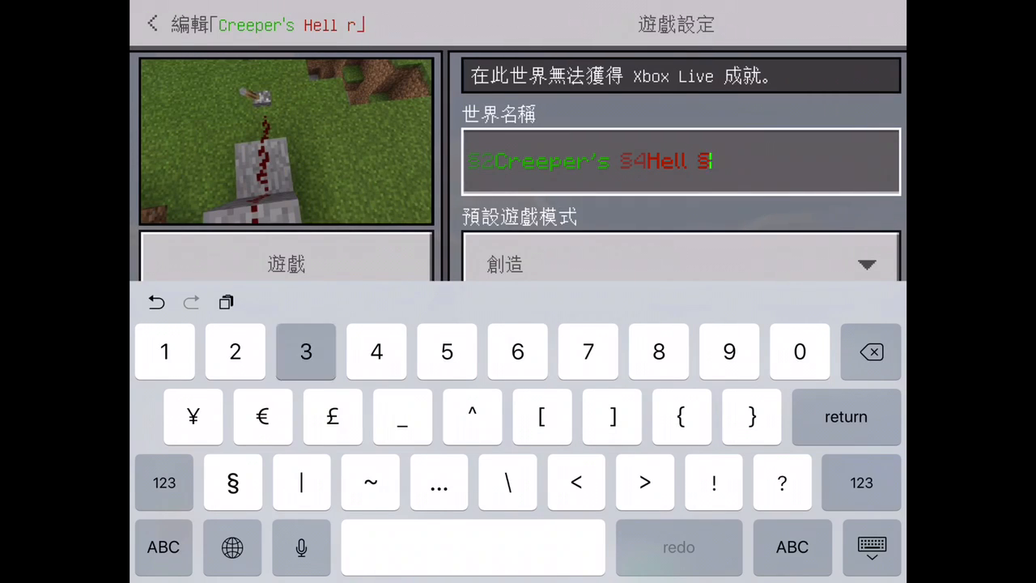
{"action": "type", "text": "5"}
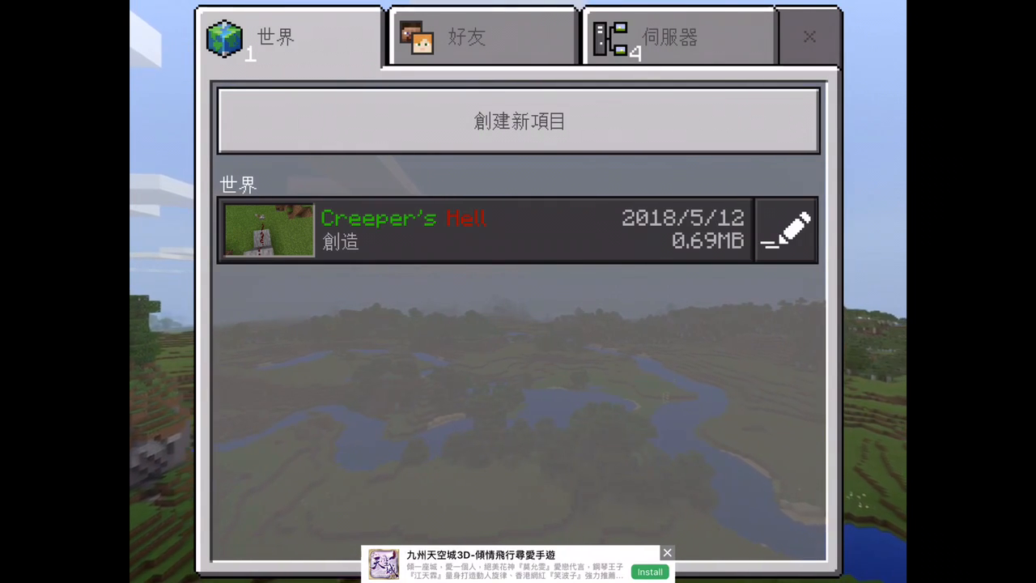
{"action": "key", "text": "home"}
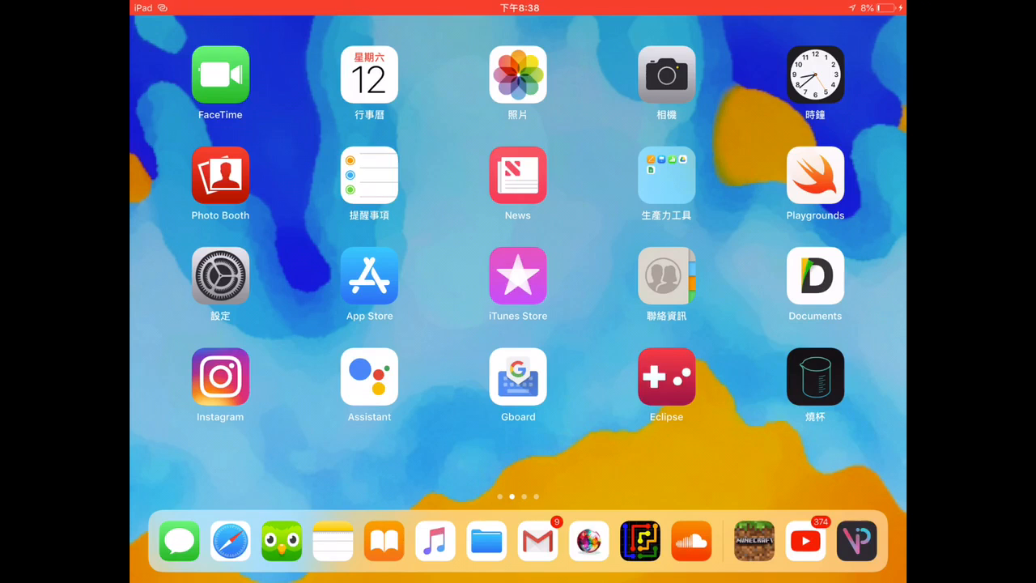
Step: Search the web in Safari for 'apple symbol'
{"action": "left_click", "coordinate": [230, 540]}
{"action": "type", "text": "apple"}
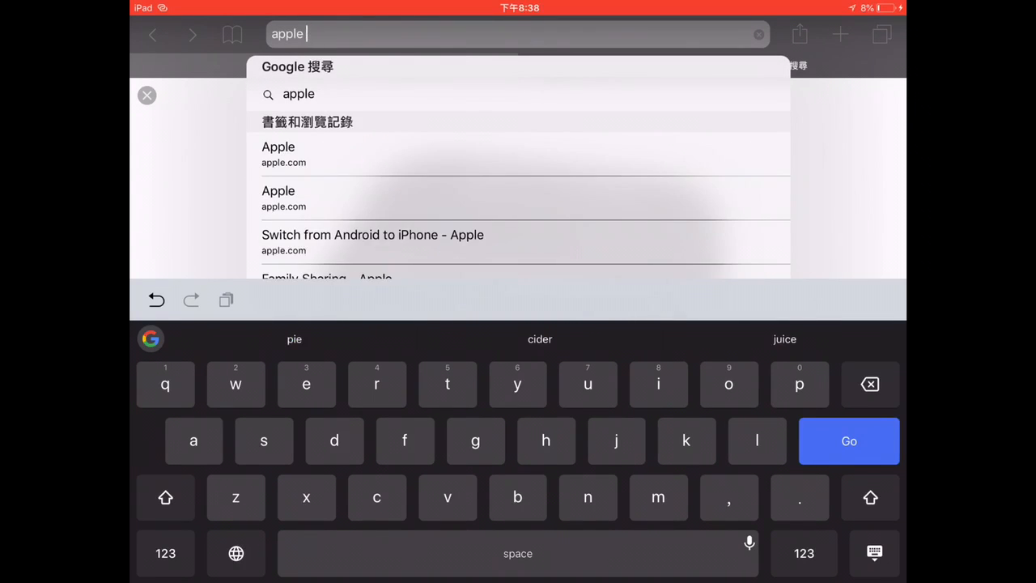
{"action": "type", "text": "symbo"}
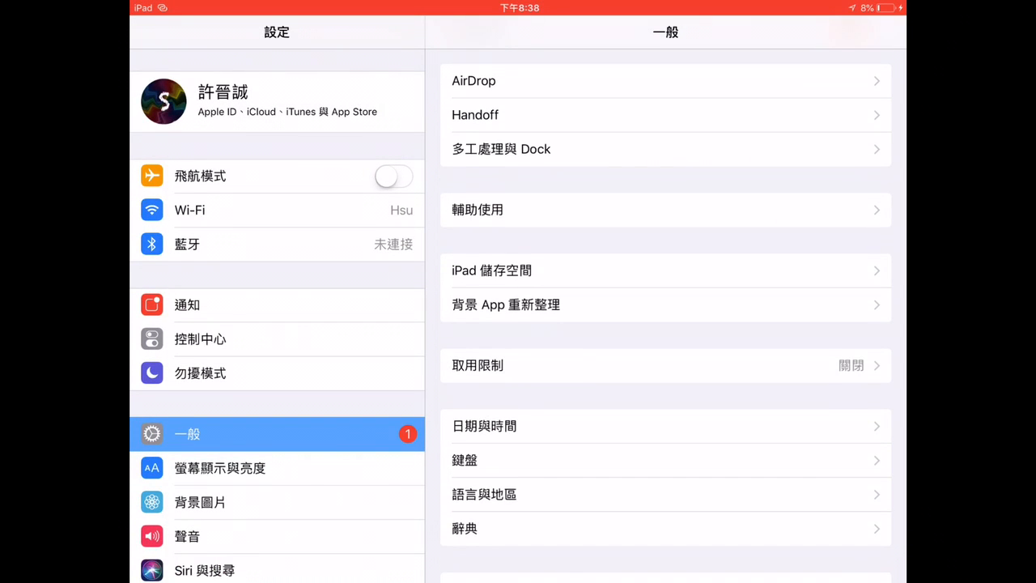
Step: Save a replacement with the pasted Apple logo as phrase and applelogo as shortcut
{"action": "left_click", "coordinate": [463, 460]}
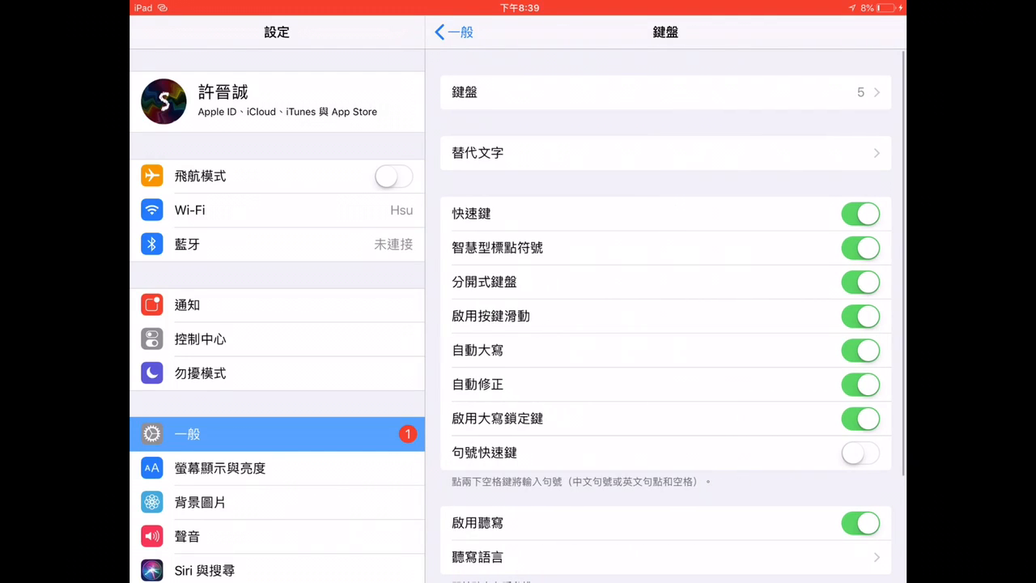
{"action": "left_click", "coordinate": [664, 153]}
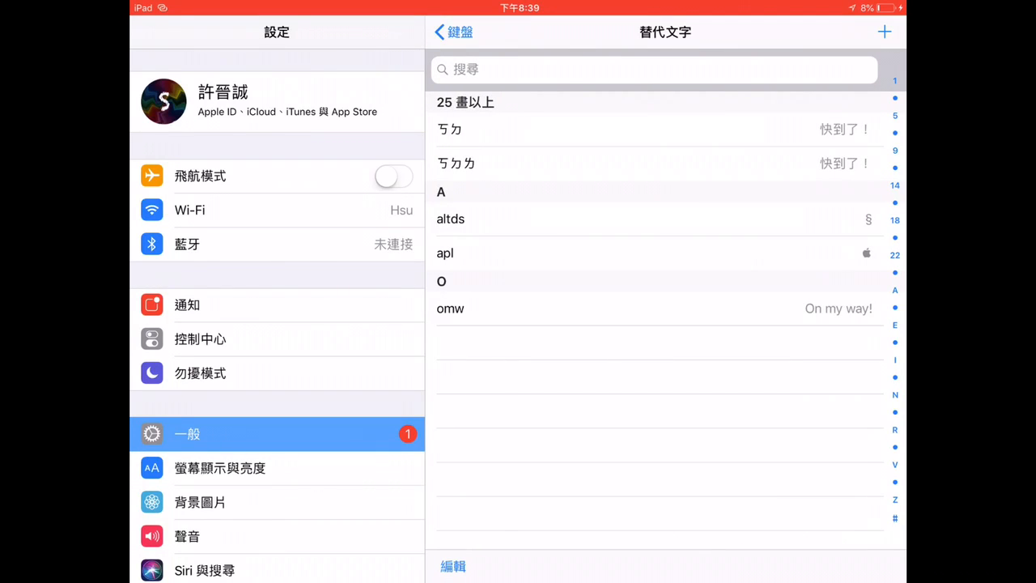
{"action": "left_click", "coordinate": [884, 32]}
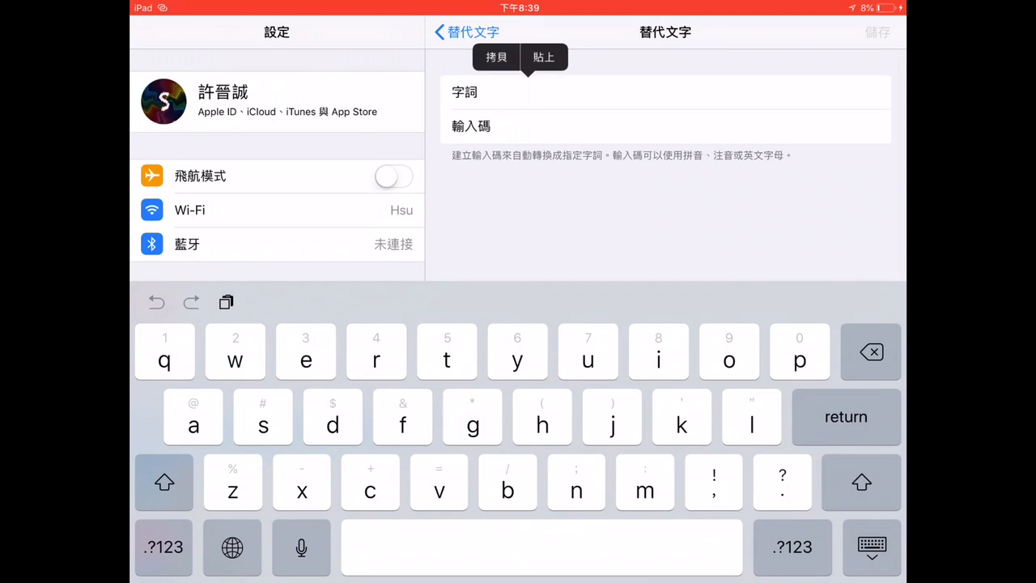
{"action": "left_click", "coordinate": [544, 57]}
{"action": "type", "text": "applelogo"}
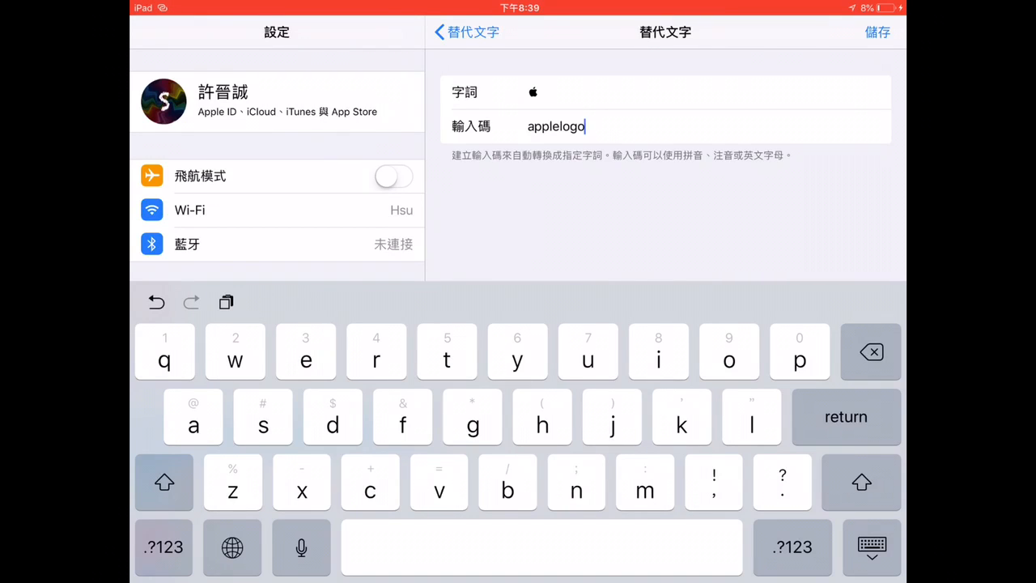
{"action": "left_click", "coordinate": [877, 32]}
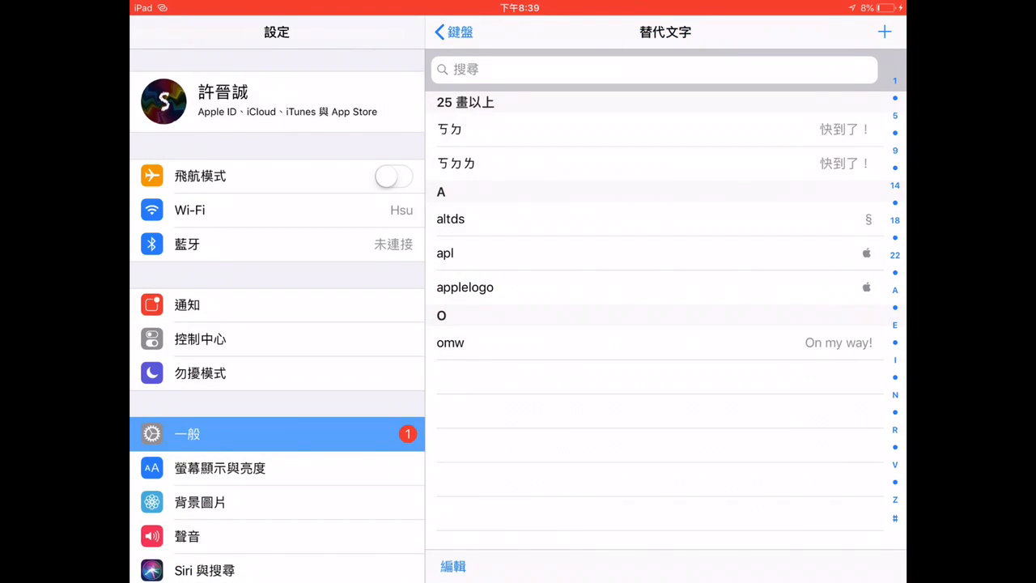
{"action": "left_click", "coordinate": [467, 253]}
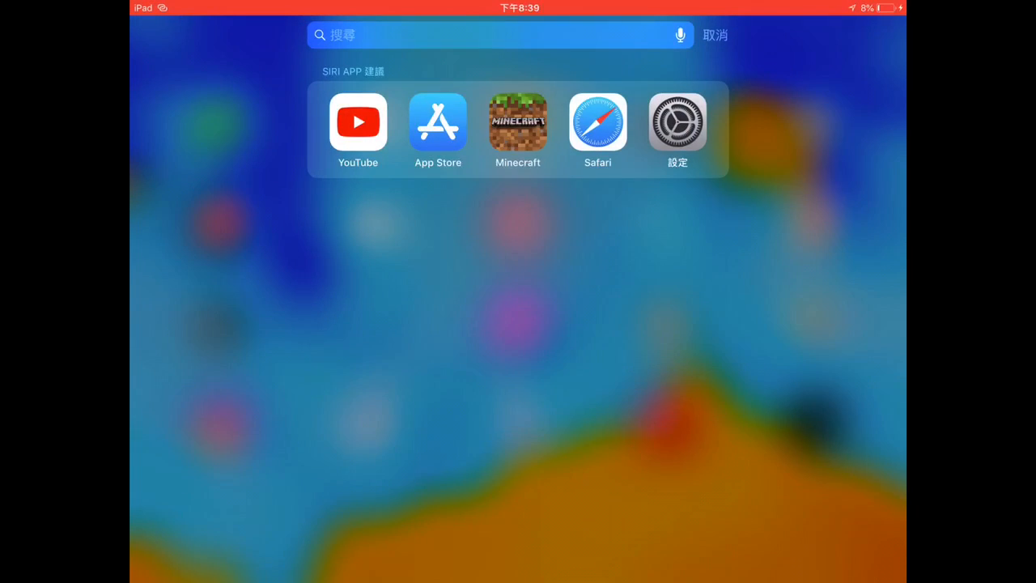
Step: Confirm the shortcut expands to the Apple logo in Spotlight, clear it and close search
{"action": "type", "text": "apl"}
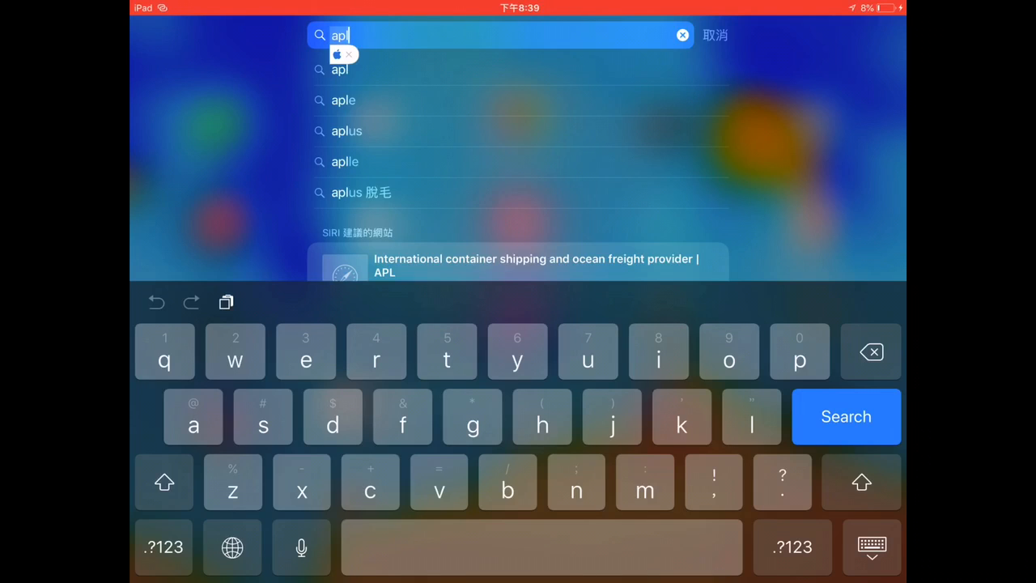
{"action": "left_click", "coordinate": [337, 54]}
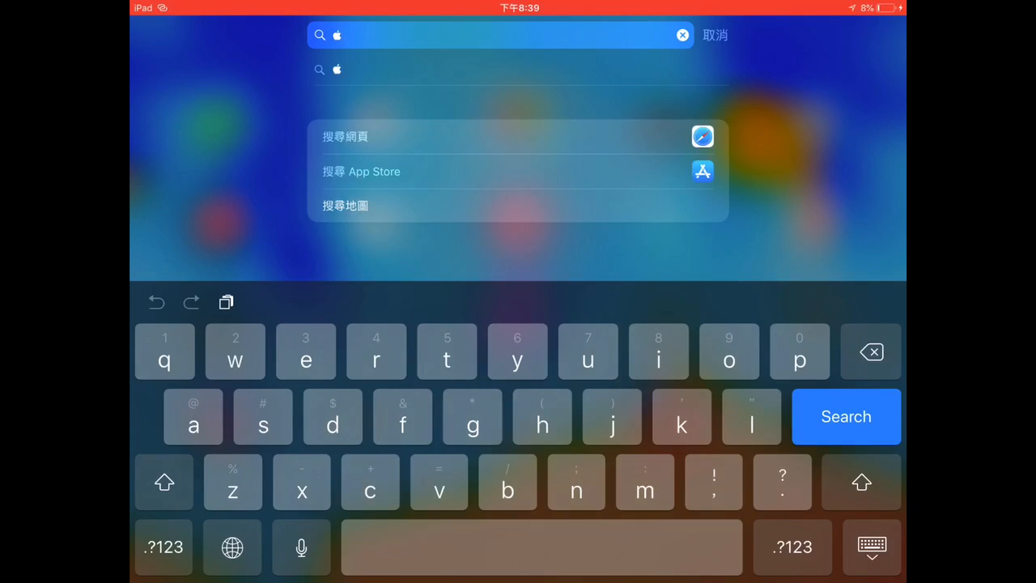
{"action": "left_click", "coordinate": [683, 35]}
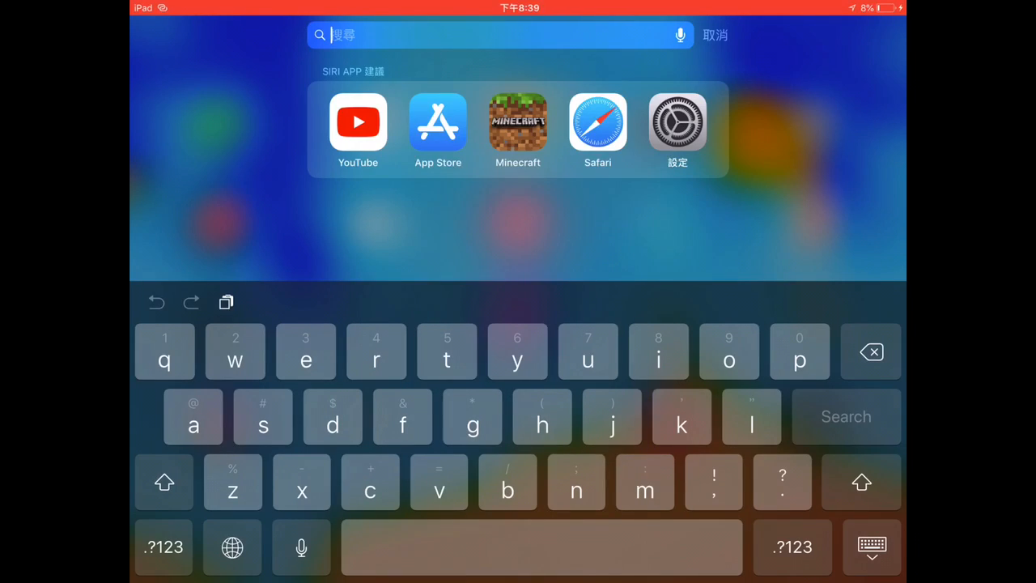
{"action": "left_click", "coordinate": [871, 548]}
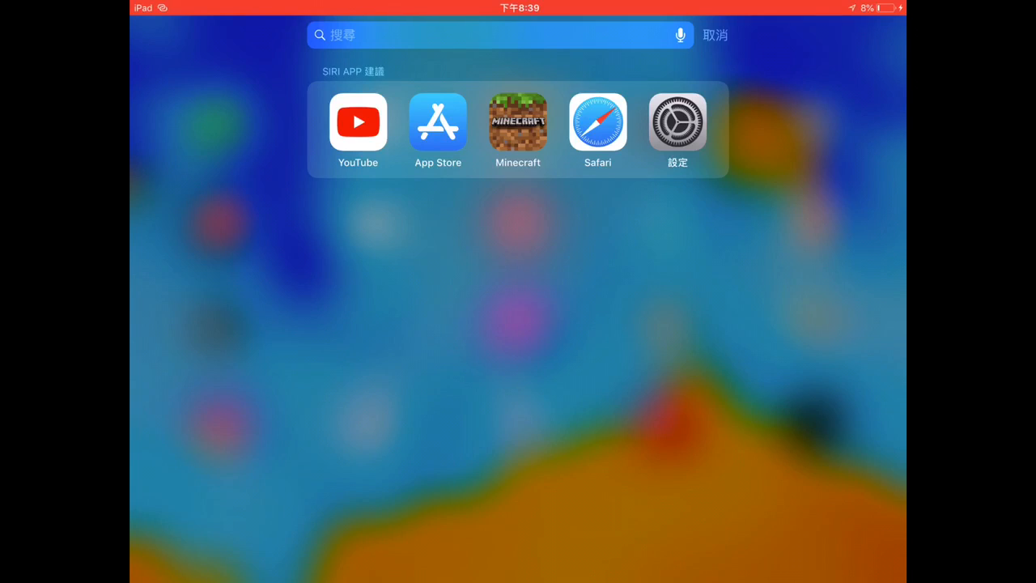
{"action": "left_click", "coordinate": [715, 35]}
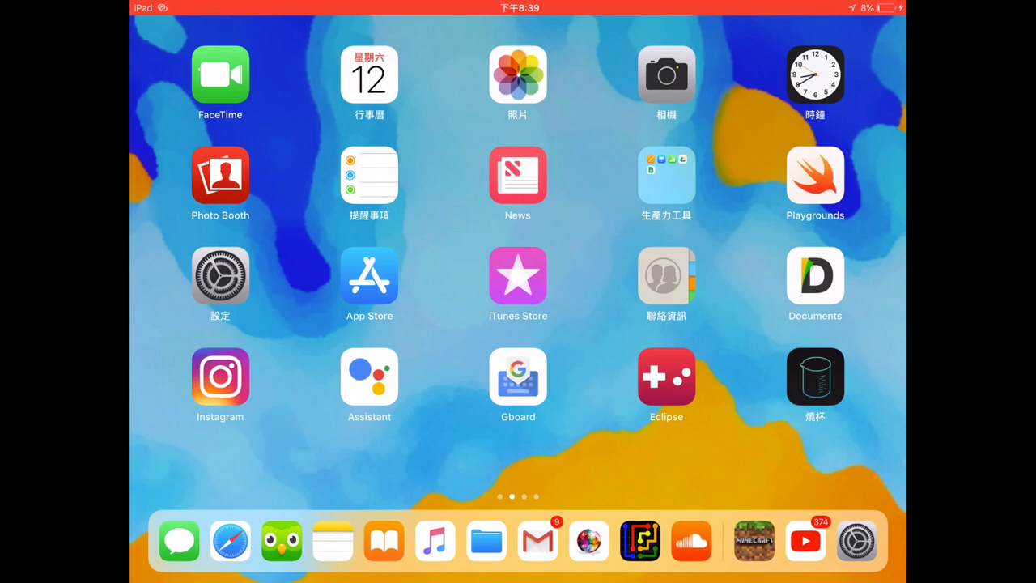